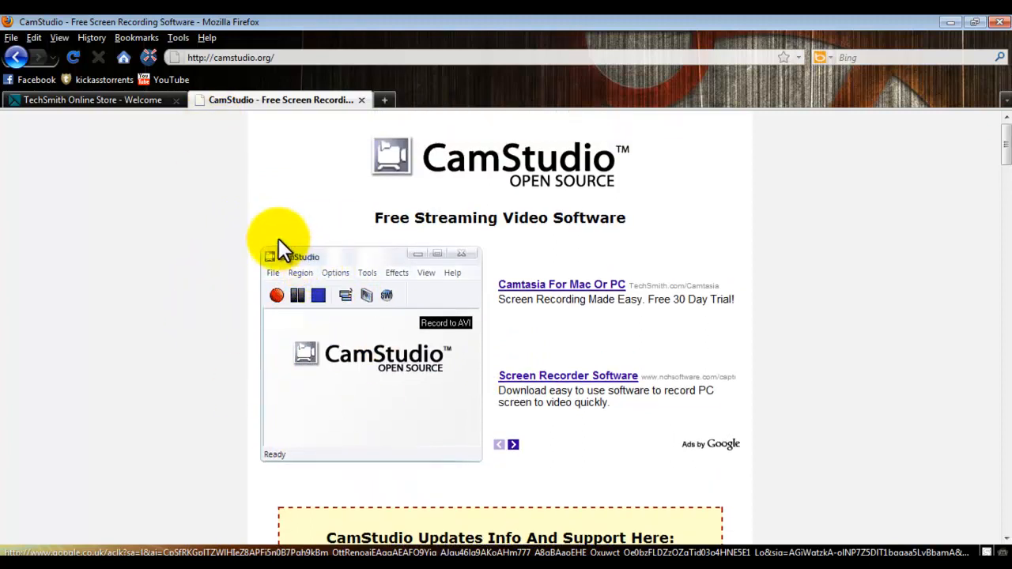
# Step: Browse the Callouts and Zoom-n-Pan tools, then start Produce and share choosing Share to YouTube
pyautogui.click(91, 99)
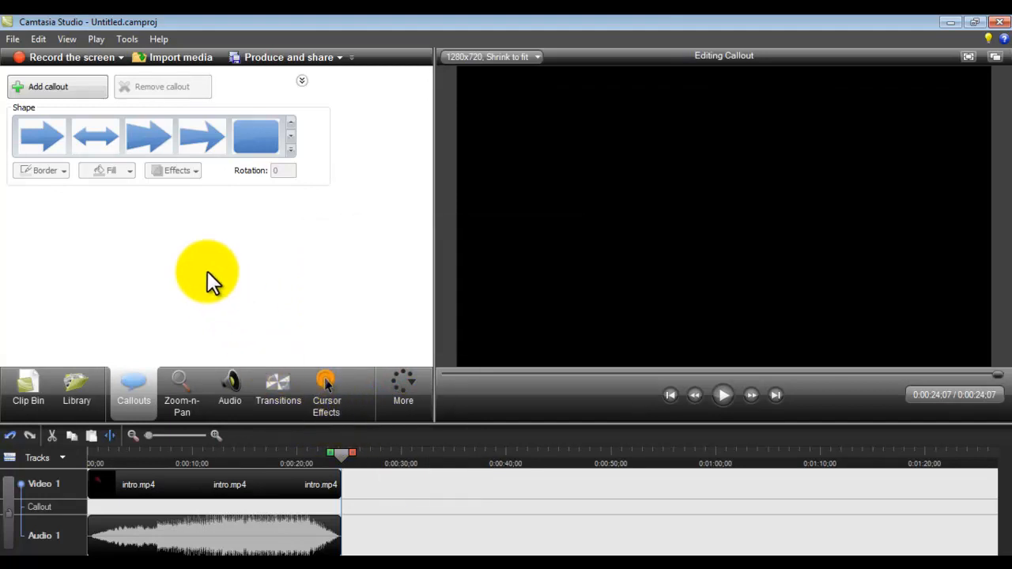
pyautogui.click(180, 393)
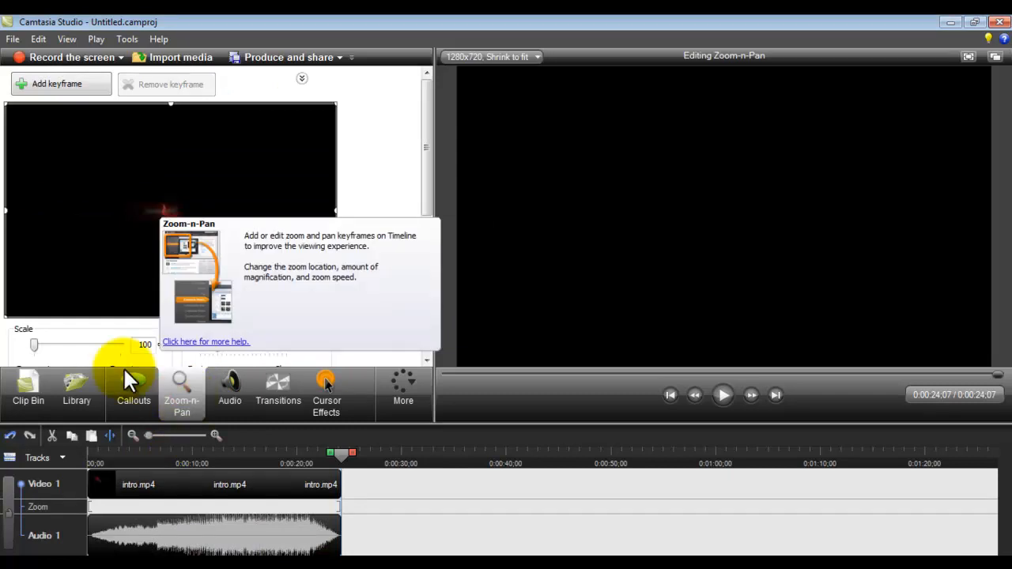
pyautogui.click(287, 57)
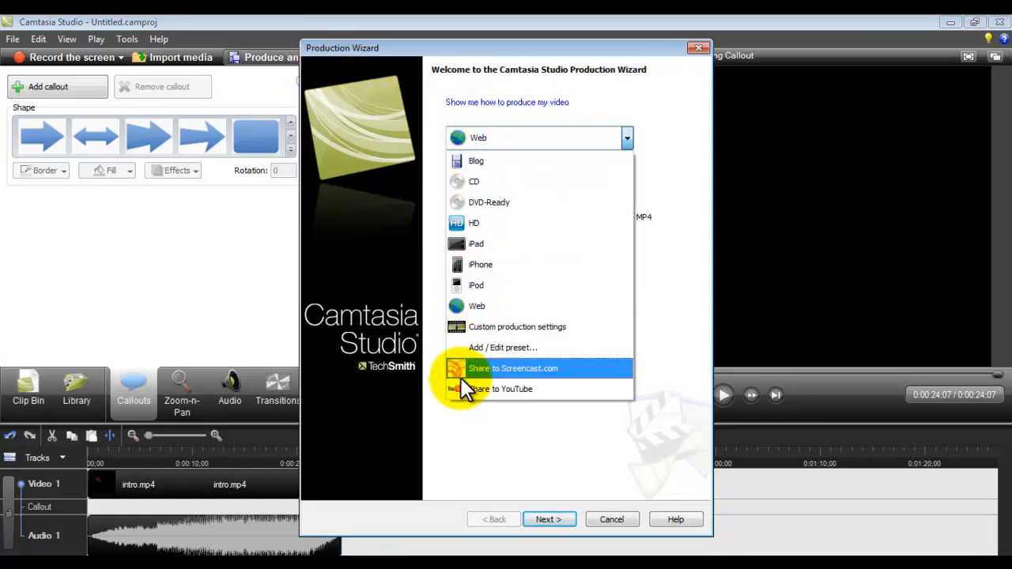